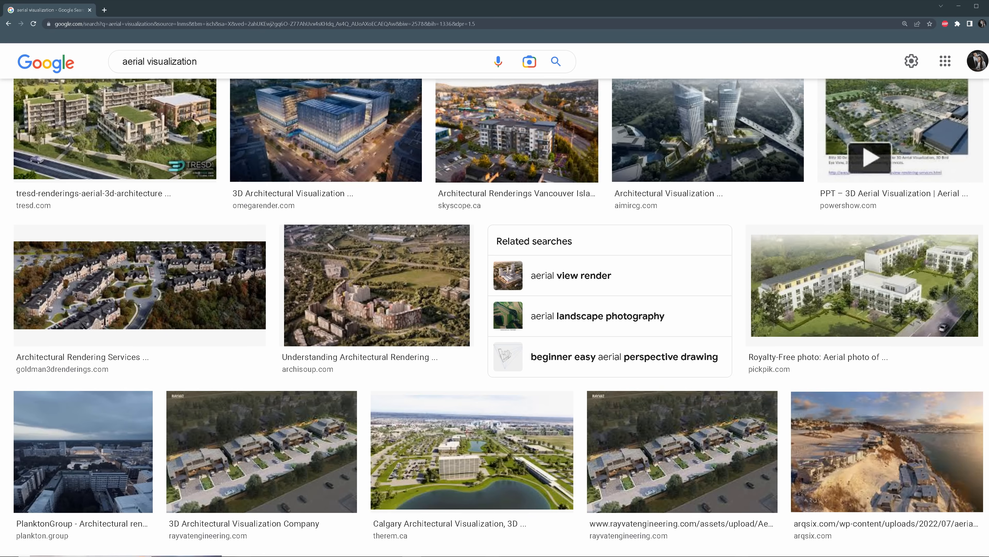
scroll("down", 3)
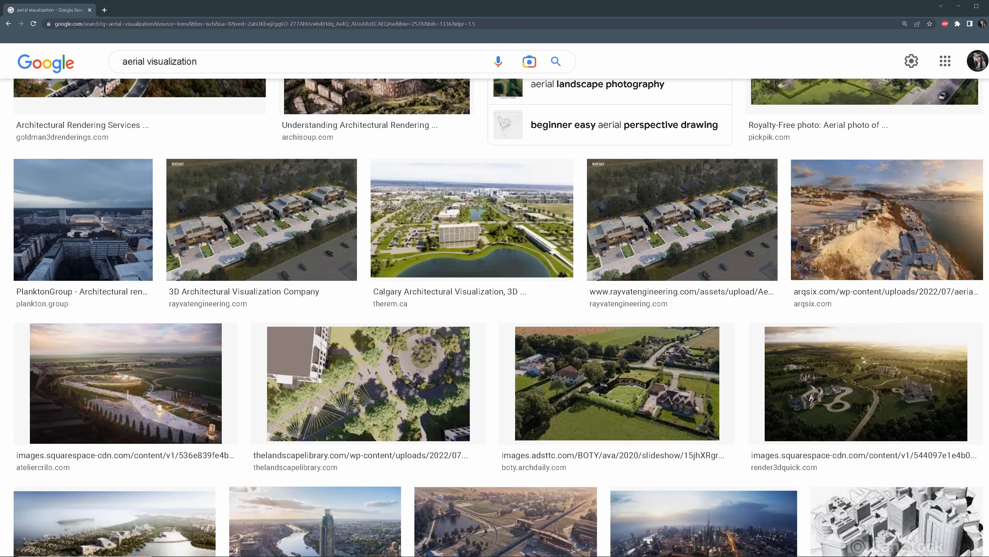